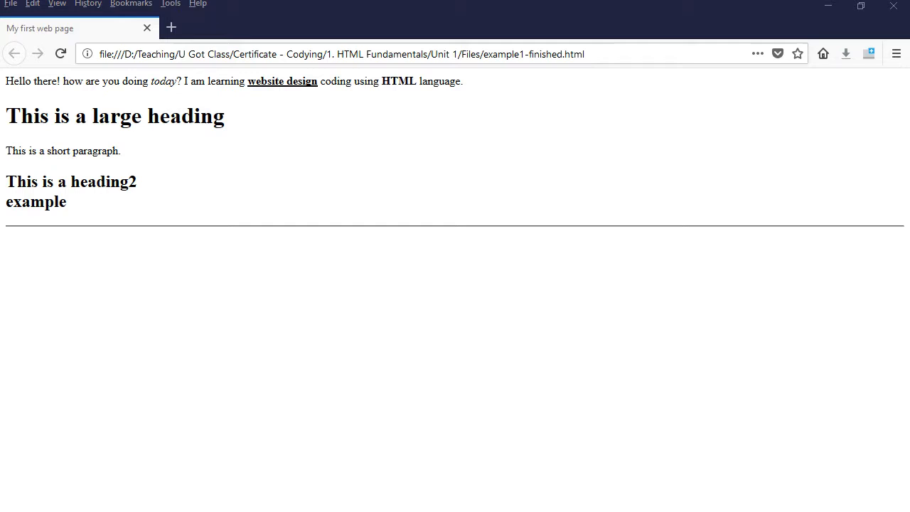
mouse_move(224, 283)
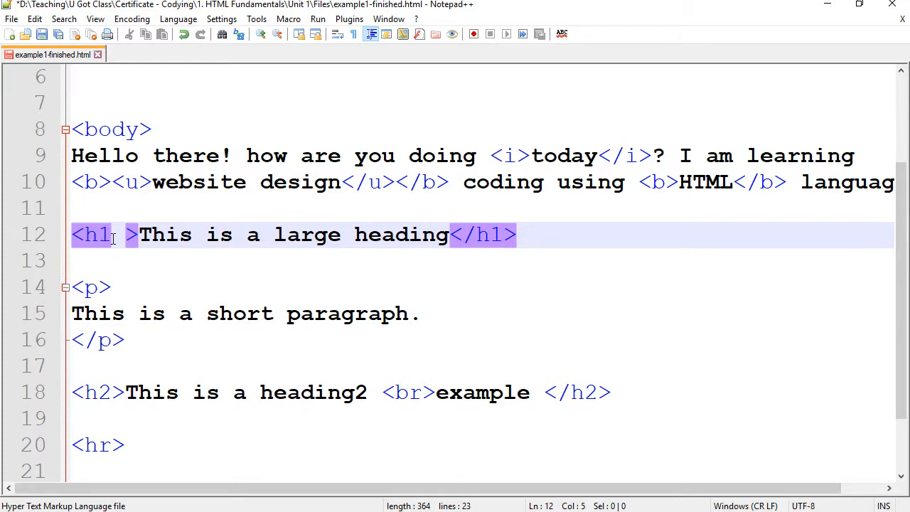
mouse_move(249, 272)
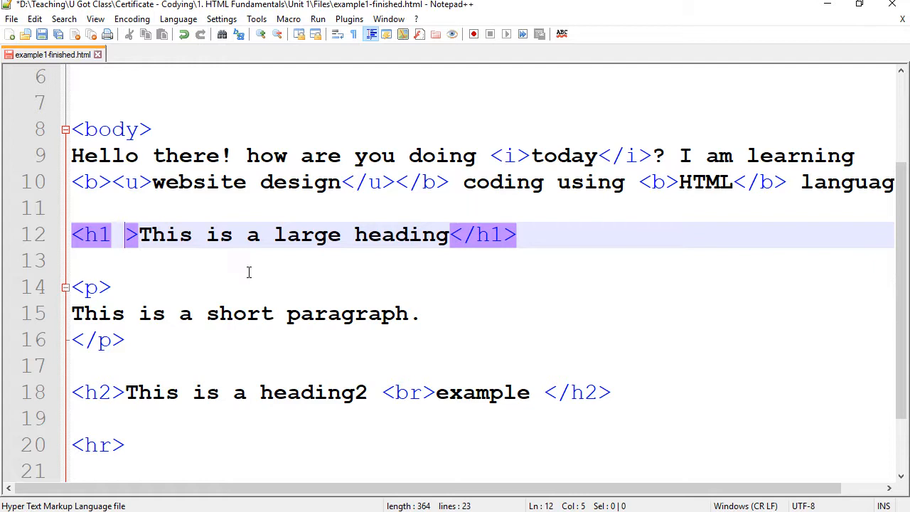
- Type align="center" into the <h1> tag of the page source
type("a")
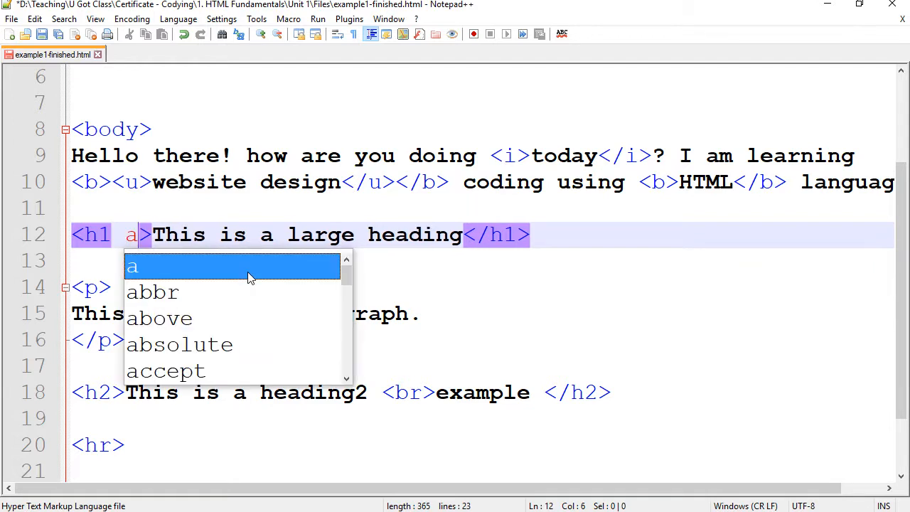
type("lign")
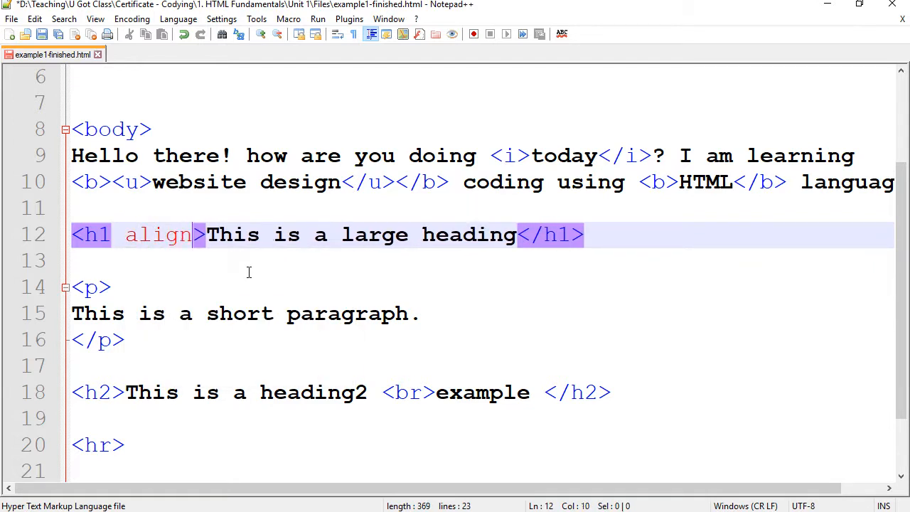
type("=\"\"")
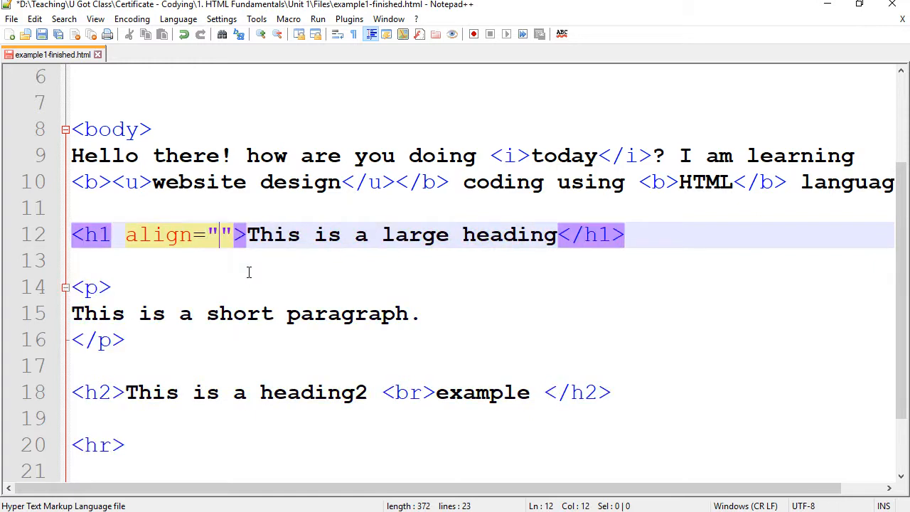
type("cent")
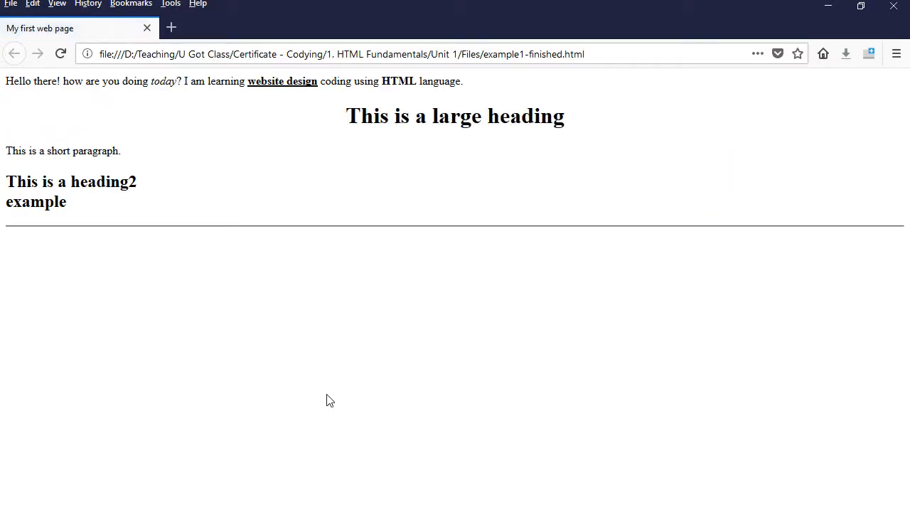
- Drag across the Notepad++ source to review the updated heading line
left_click_drag(374, 116, 564, 115)
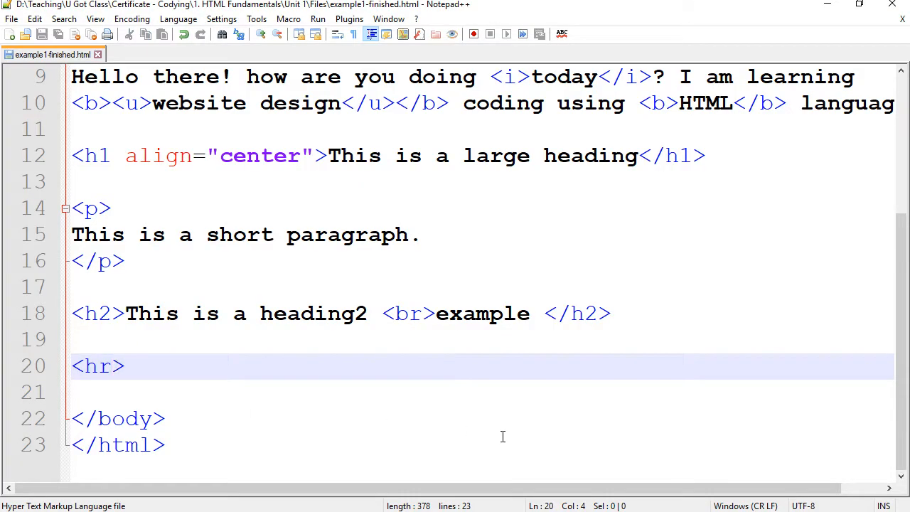
- Add size="10" to the <hr> tag to thicken the rule
left_click(114, 365)
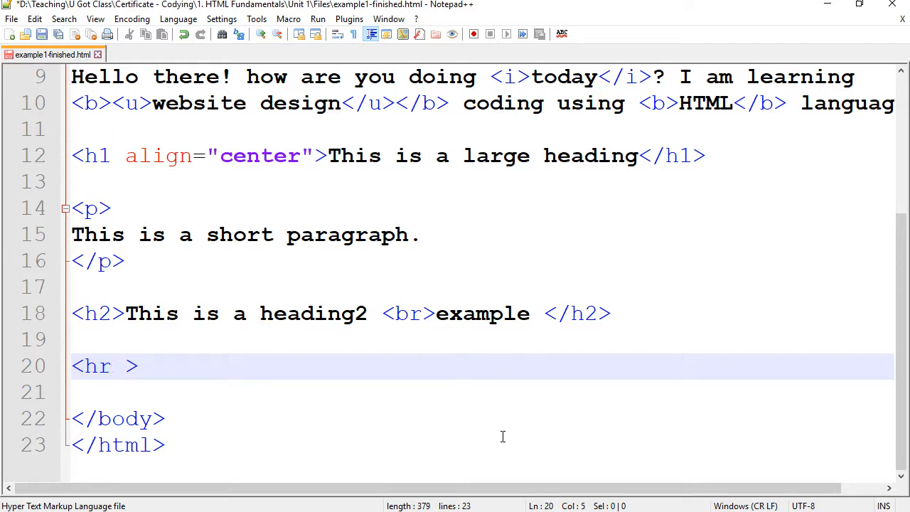
left_click(124, 365)
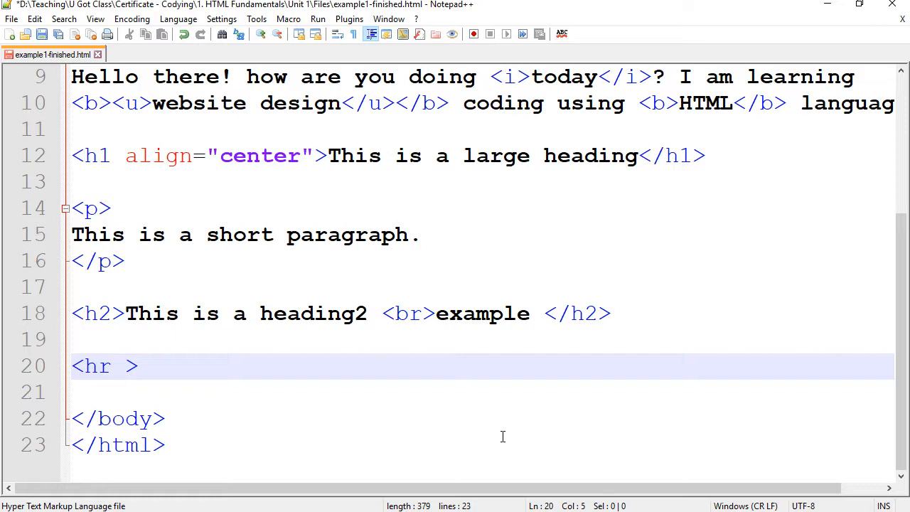
type("s")
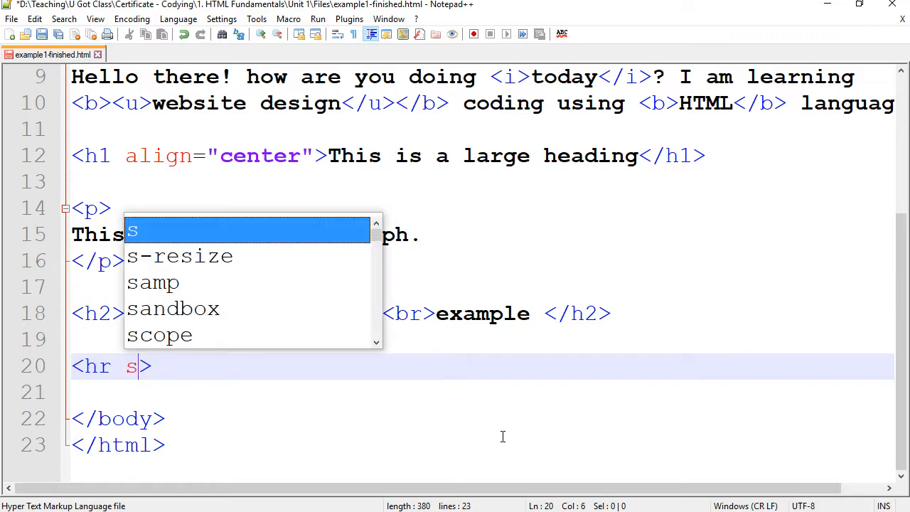
type("ize=\"\"")
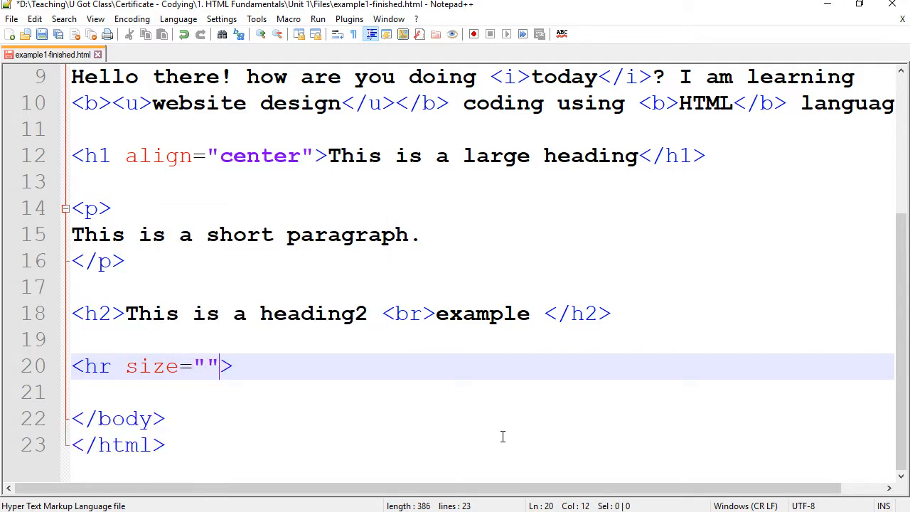
key("Left")
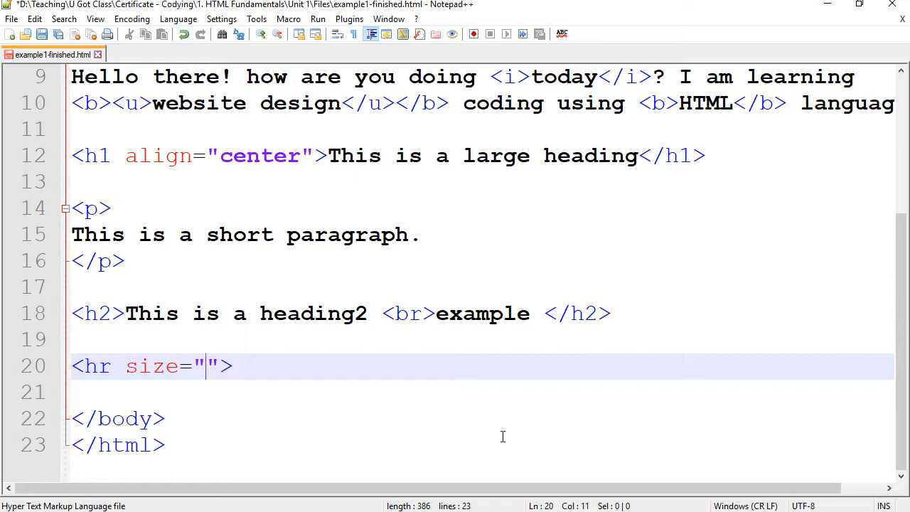
type("10")
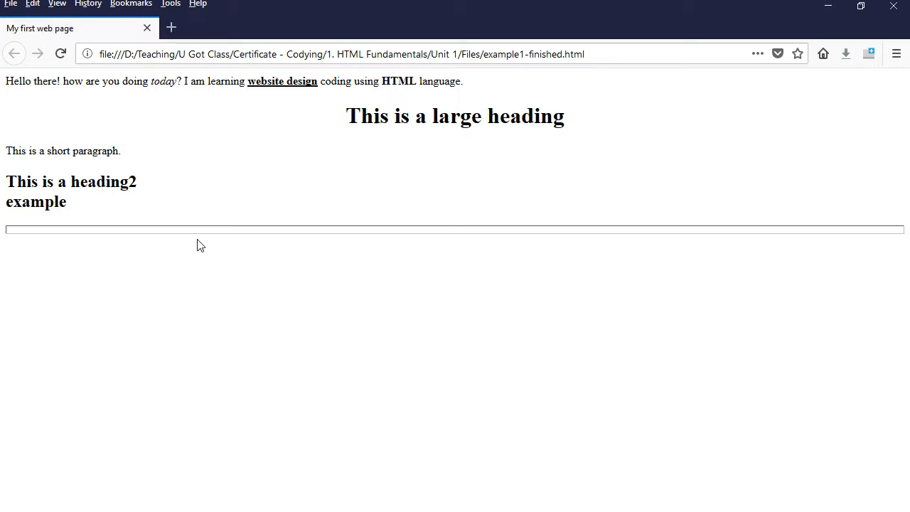
mouse_move(434, 423)
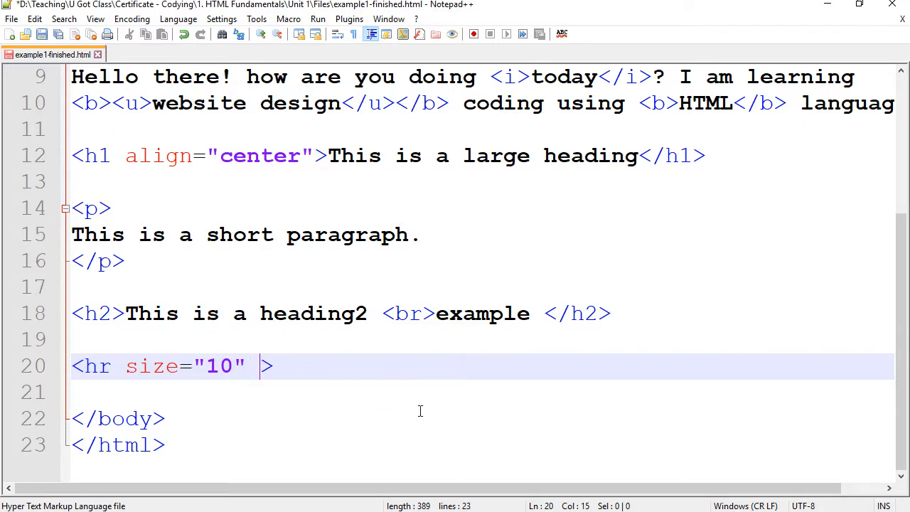
- Add color="red" to the <hr> tag
type("color=")
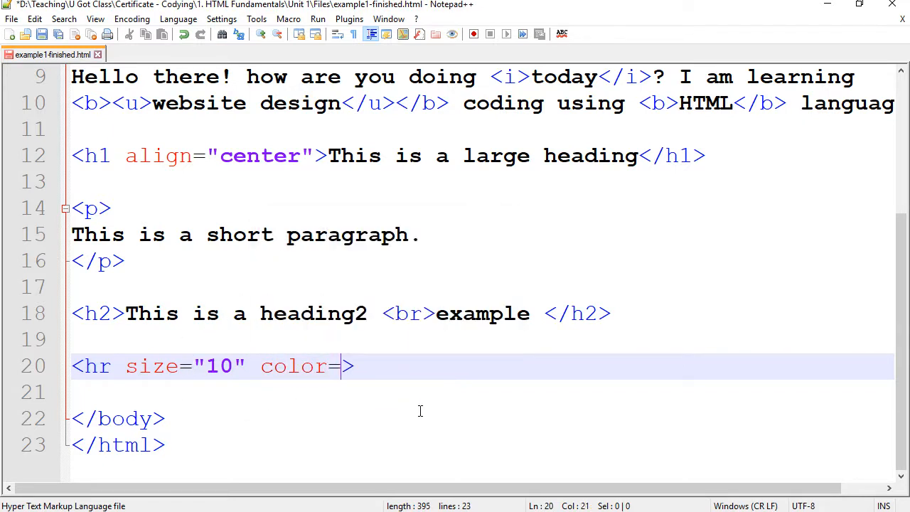
type("\"\"")
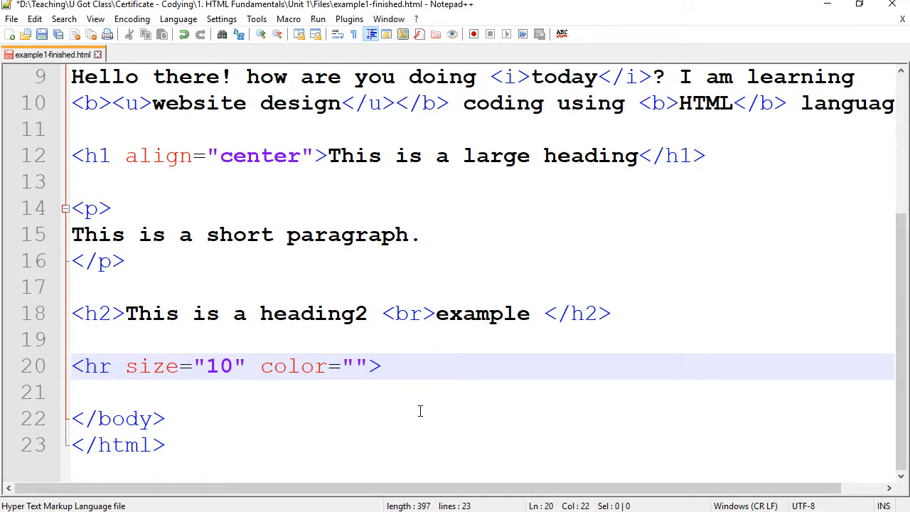
type("red")
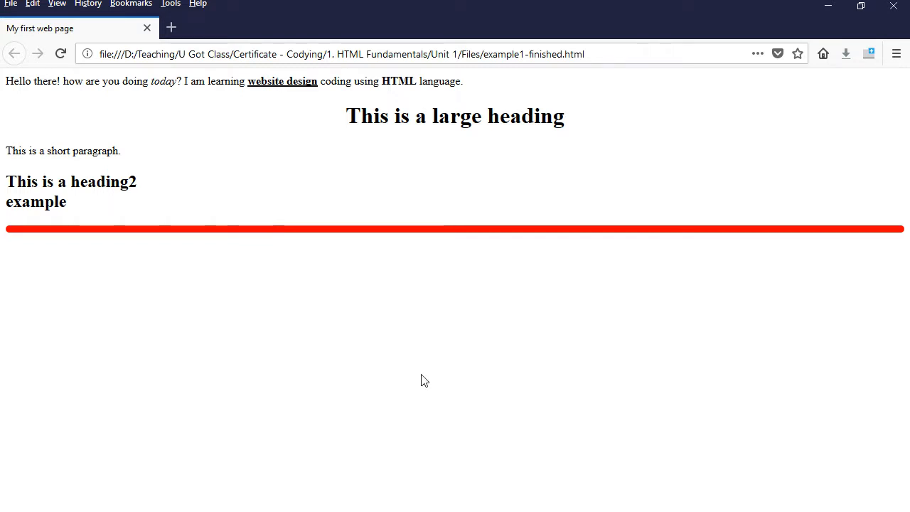
mouse_move(173, 505)
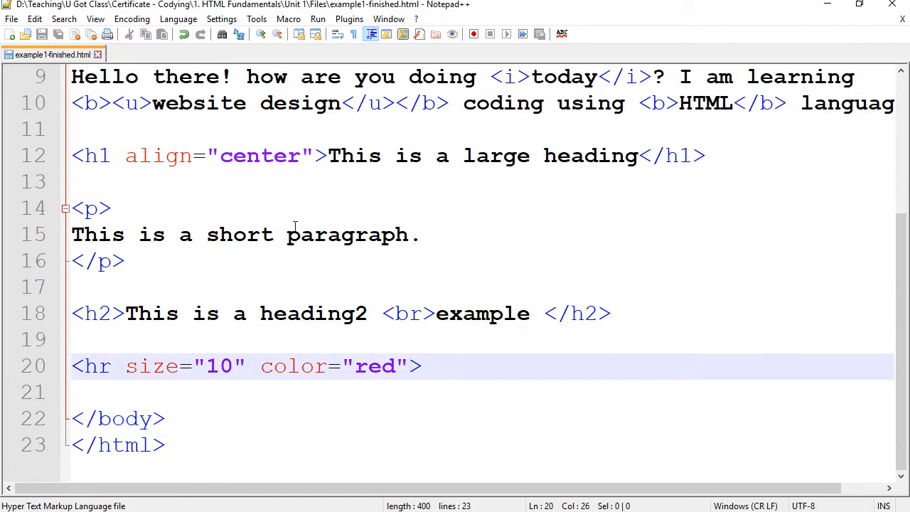
- Add width="400" after color="red" in the <hr> tag
left_click(409, 365)
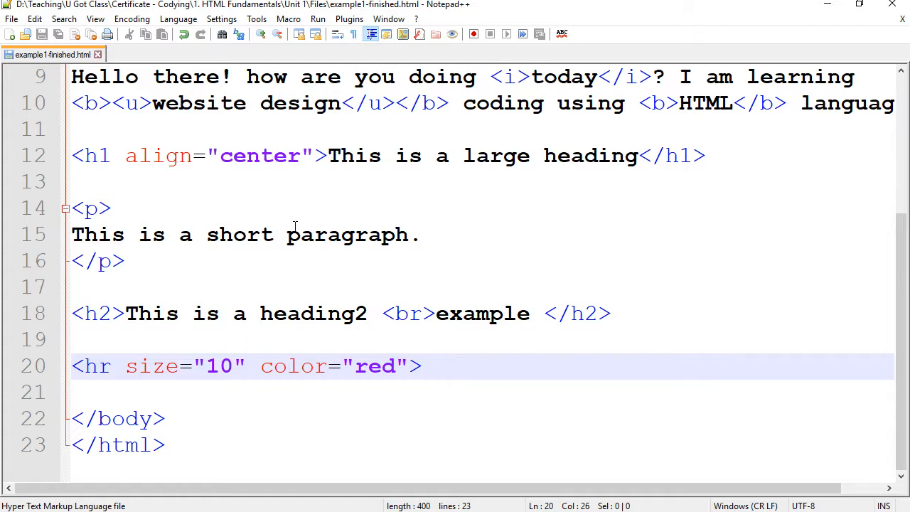
mouse_move(271, 306)
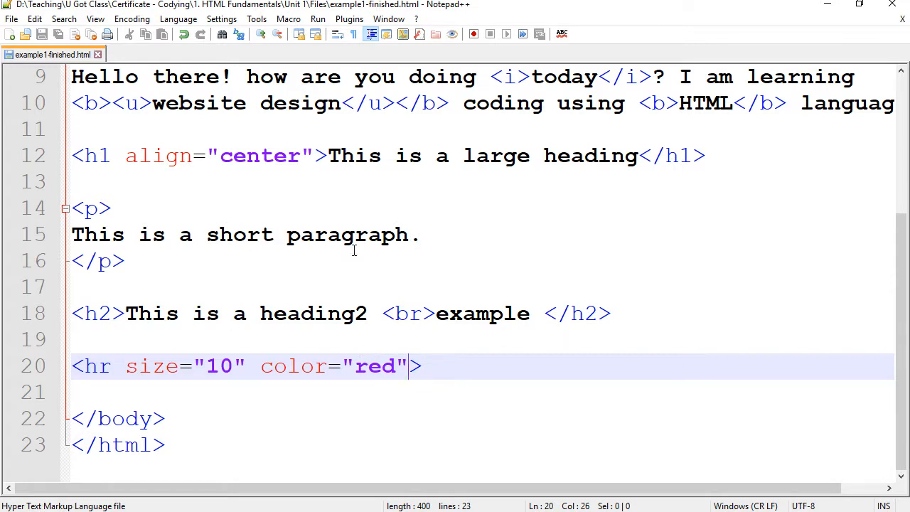
mouse_move(540, 351)
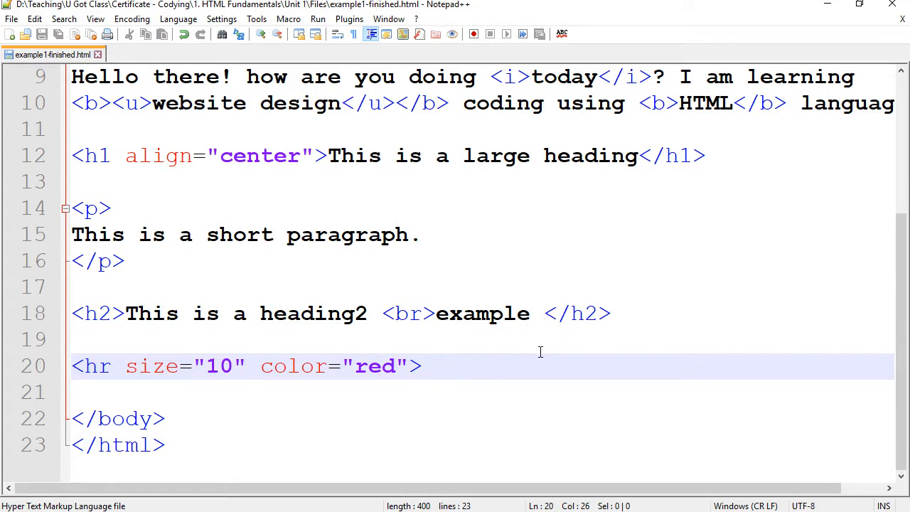
left_click(408, 366)
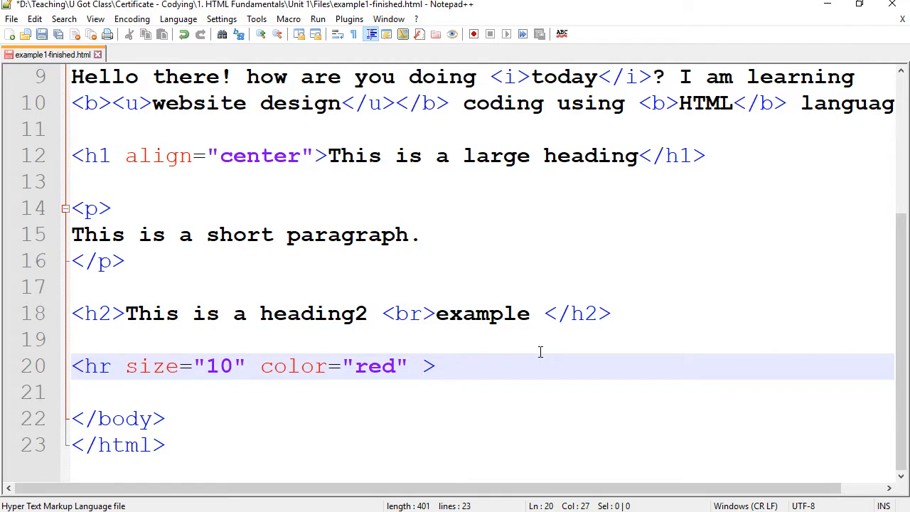
type("width=\"")
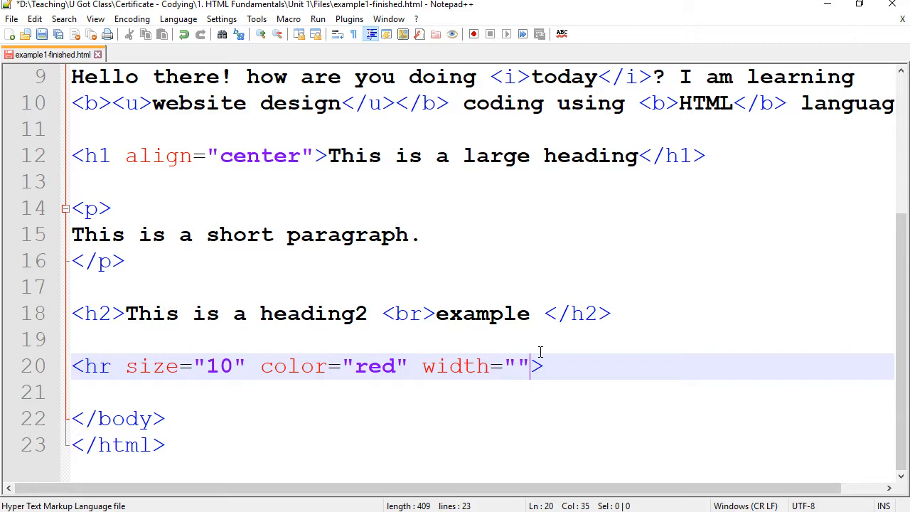
type("4")
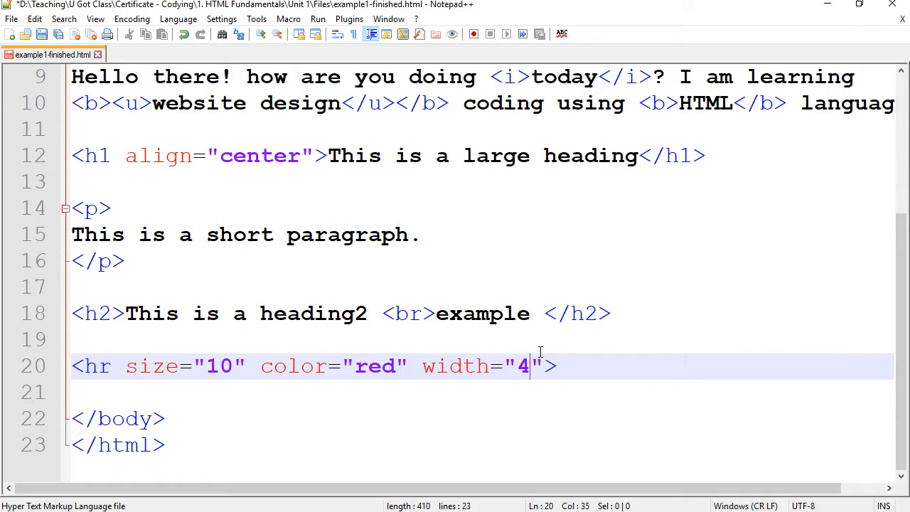
type("00")
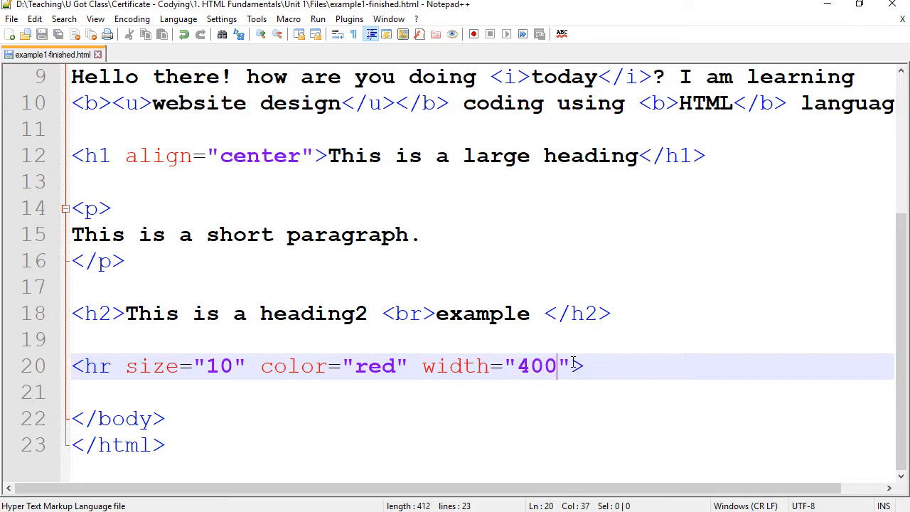
mouse_move(538, 405)
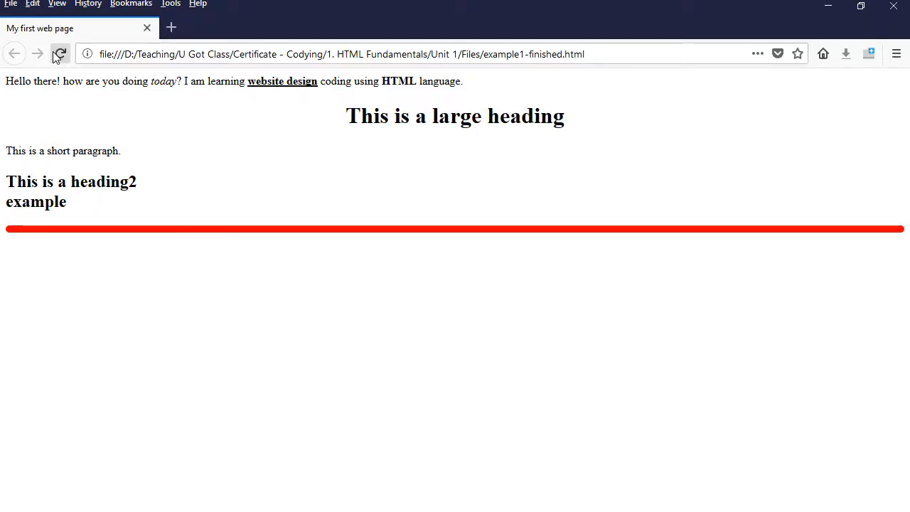
- Reload the Firefox page to show the 400px-wide red rule
left_click(60, 54)
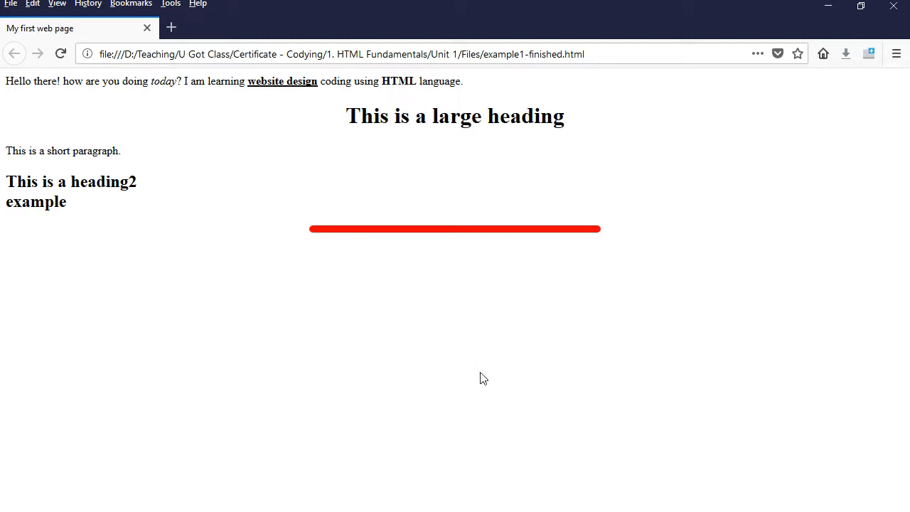